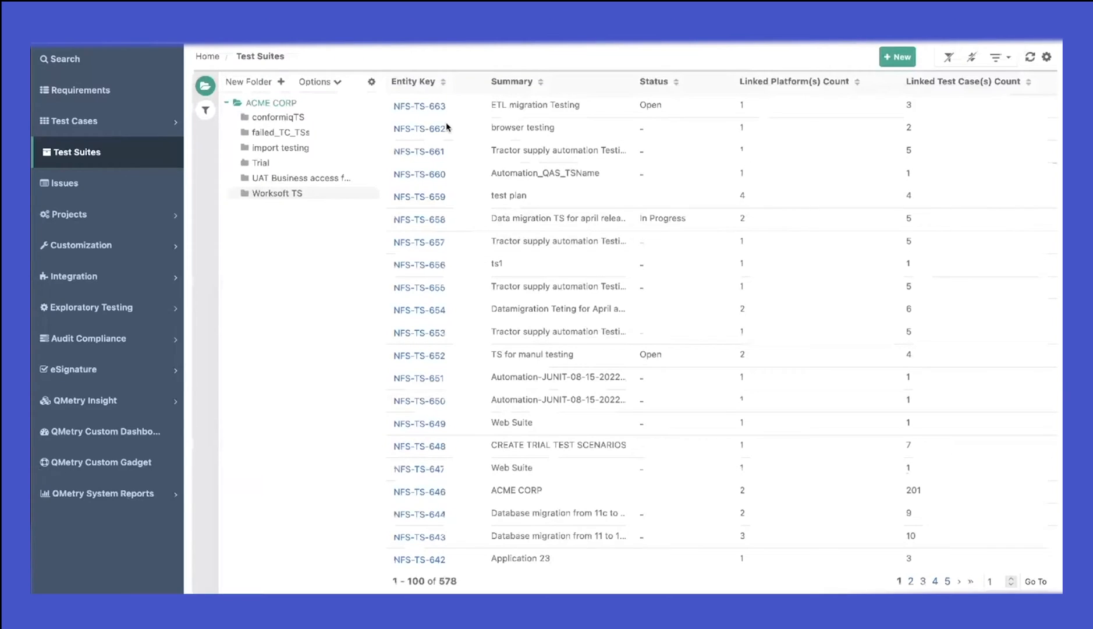
Open the ETL migration Testing suite (NFS-TS-663) and start approving its In Review run
{"action": "left_click", "coordinate": [419, 104]}
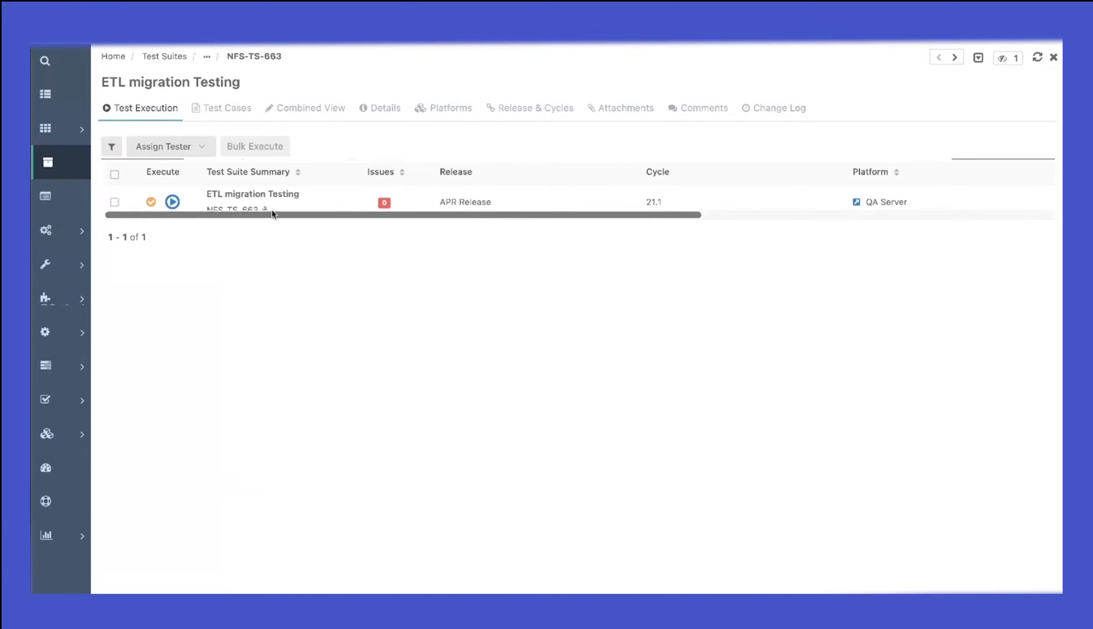
{"action": "double_click", "coordinate": [464, 202]}
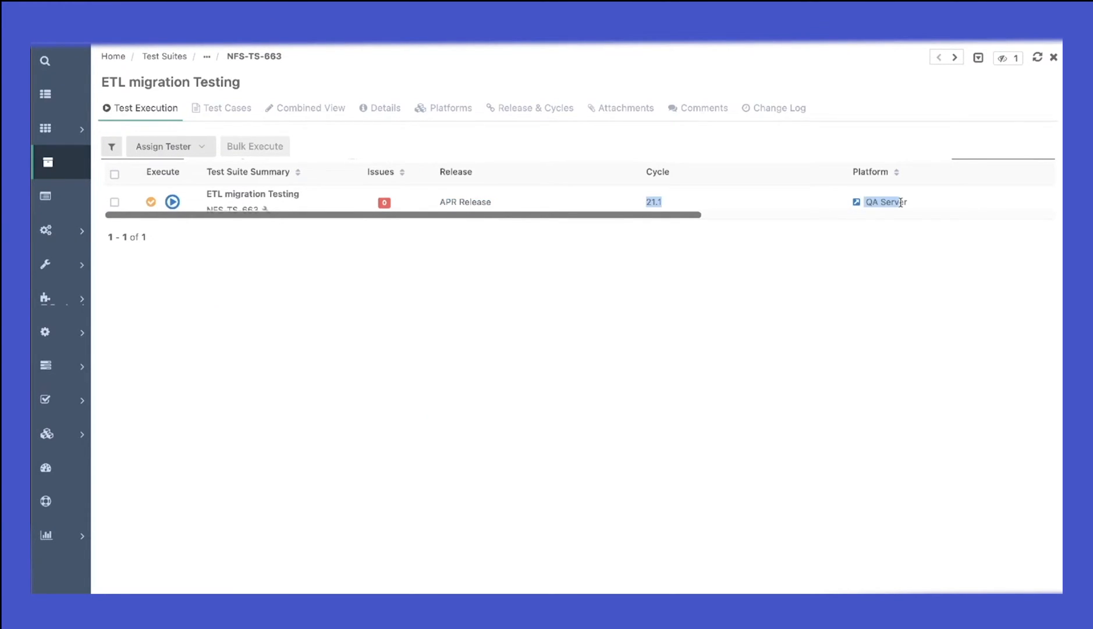
{"action": "mouse_move", "coordinate": [489, 281]}
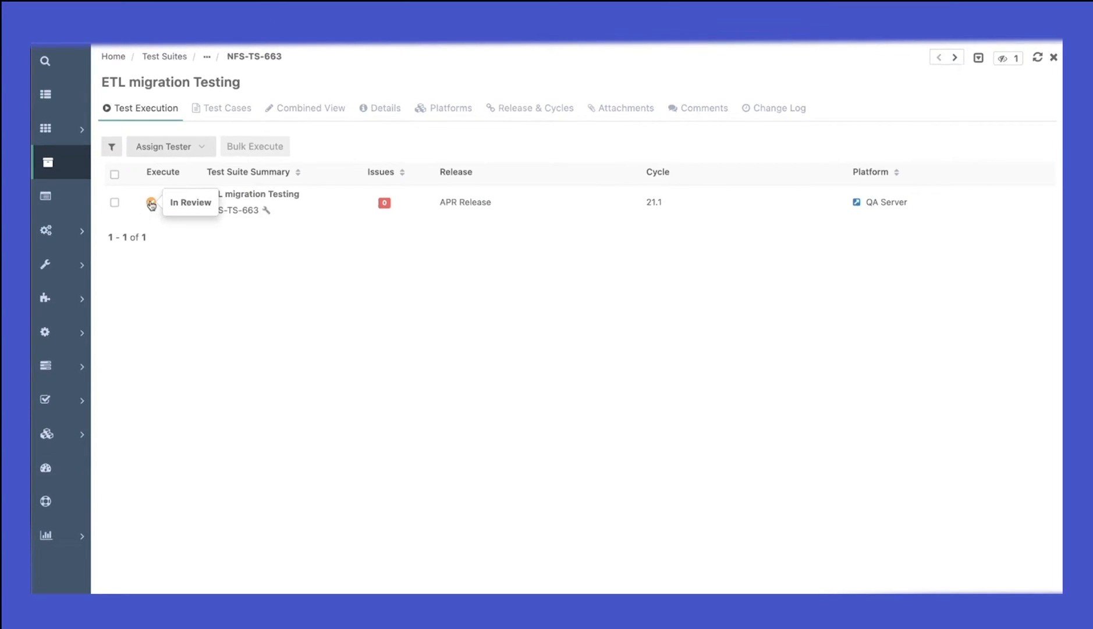
{"action": "left_click", "coordinate": [150, 204]}
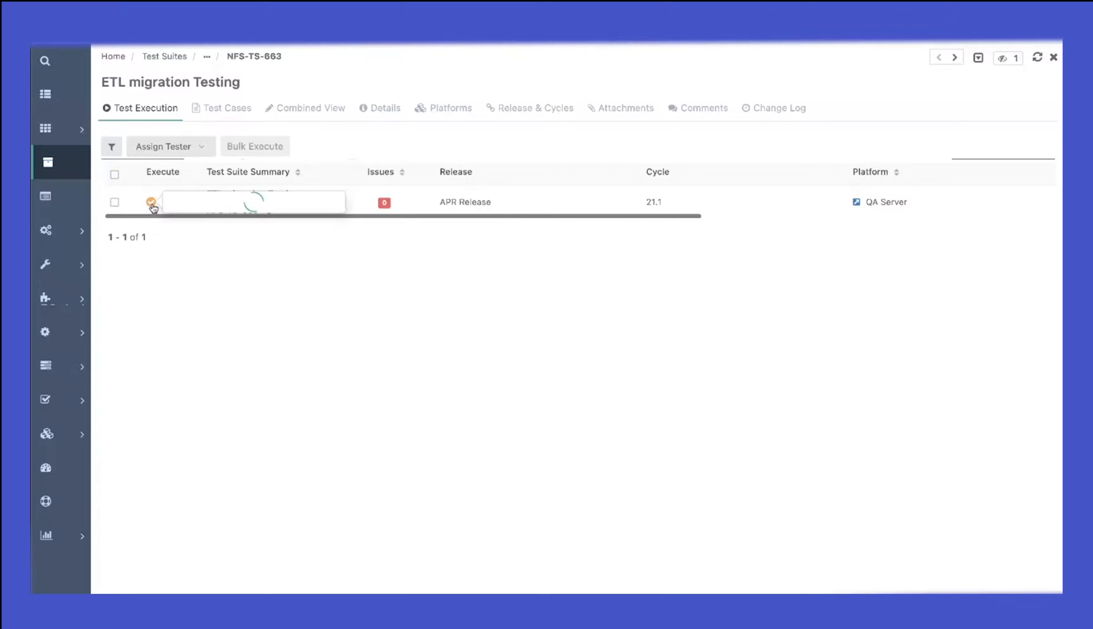
Approve the run, select it and assign a tester so it shows an owner
{"action": "left_click", "coordinate": [150, 203]}
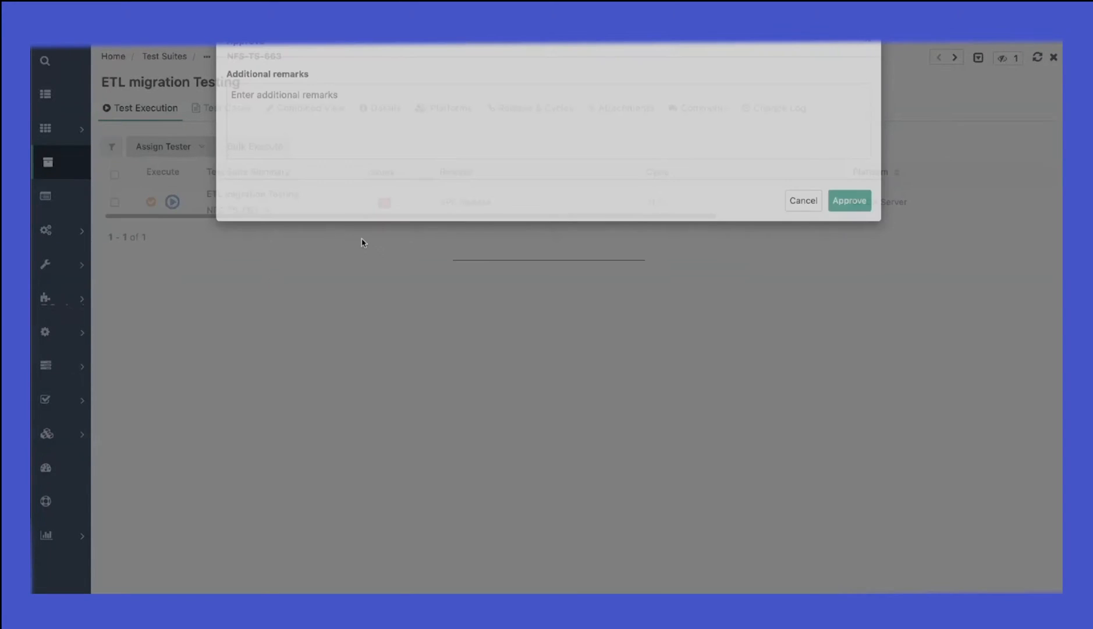
{"action": "left_click", "coordinate": [849, 201]}
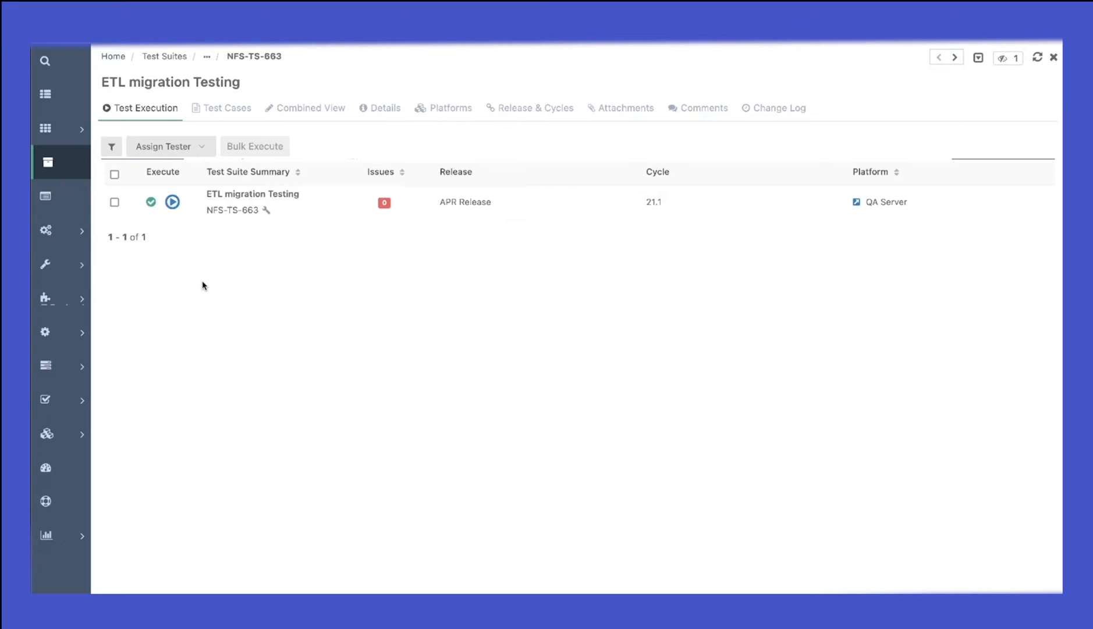
{"action": "left_click", "coordinate": [169, 146]}
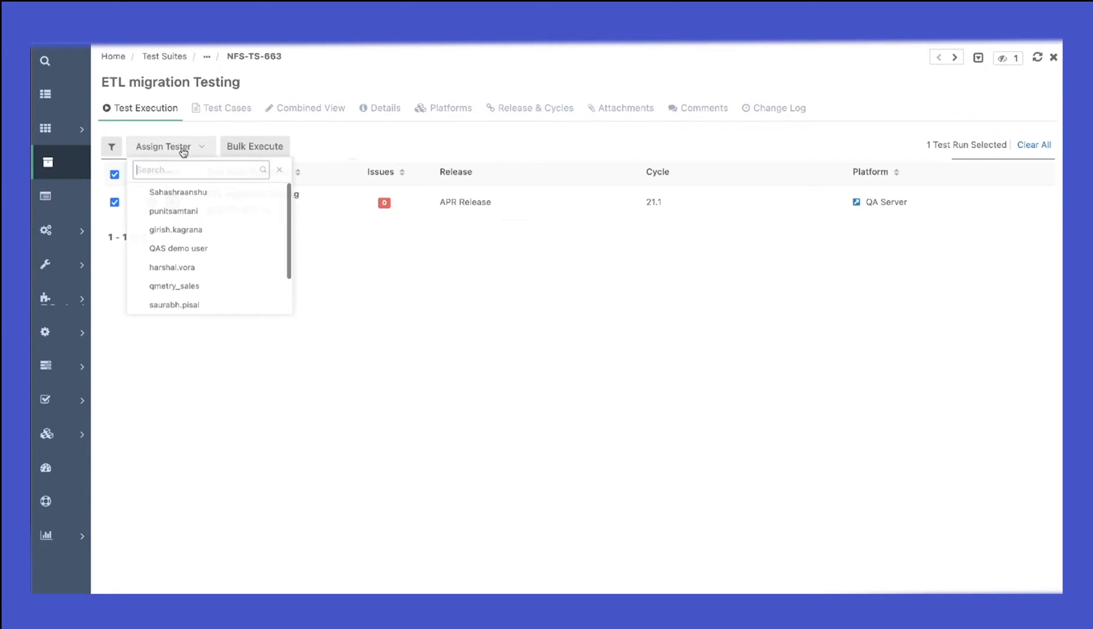
{"action": "left_click", "coordinate": [174, 305]}
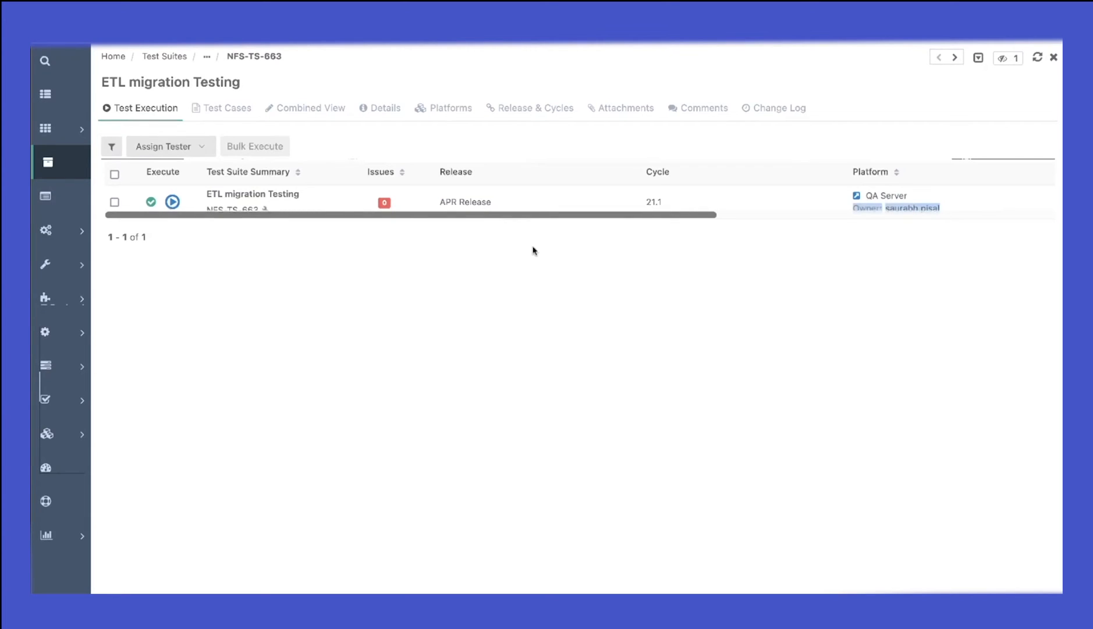
{"action": "mouse_move", "coordinate": [173, 201]}
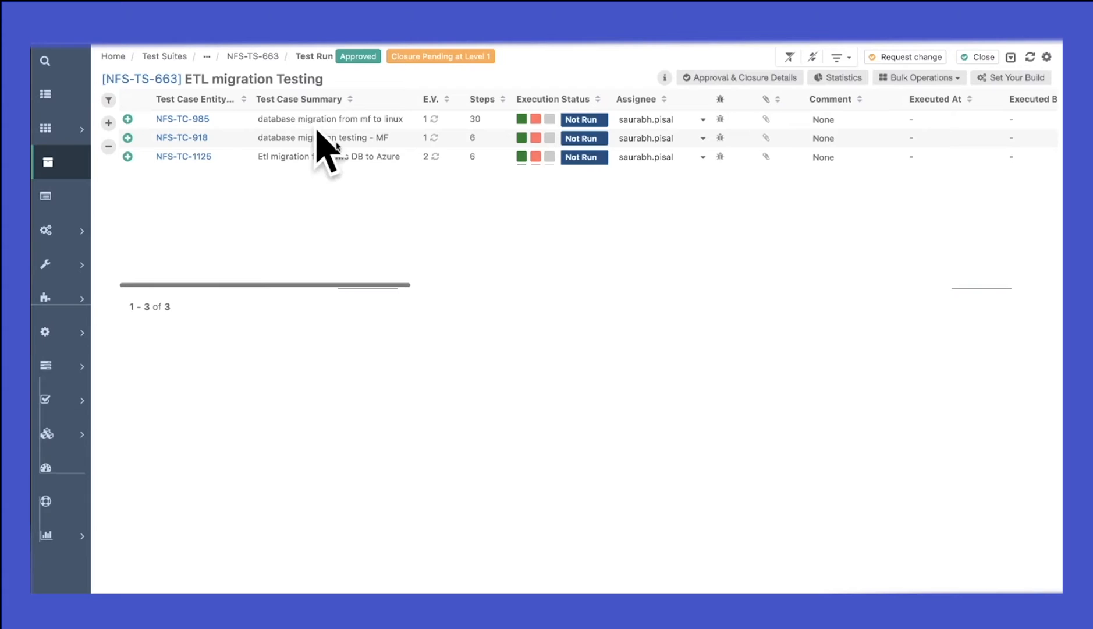
{"action": "mouse_move", "coordinate": [417, 195]}
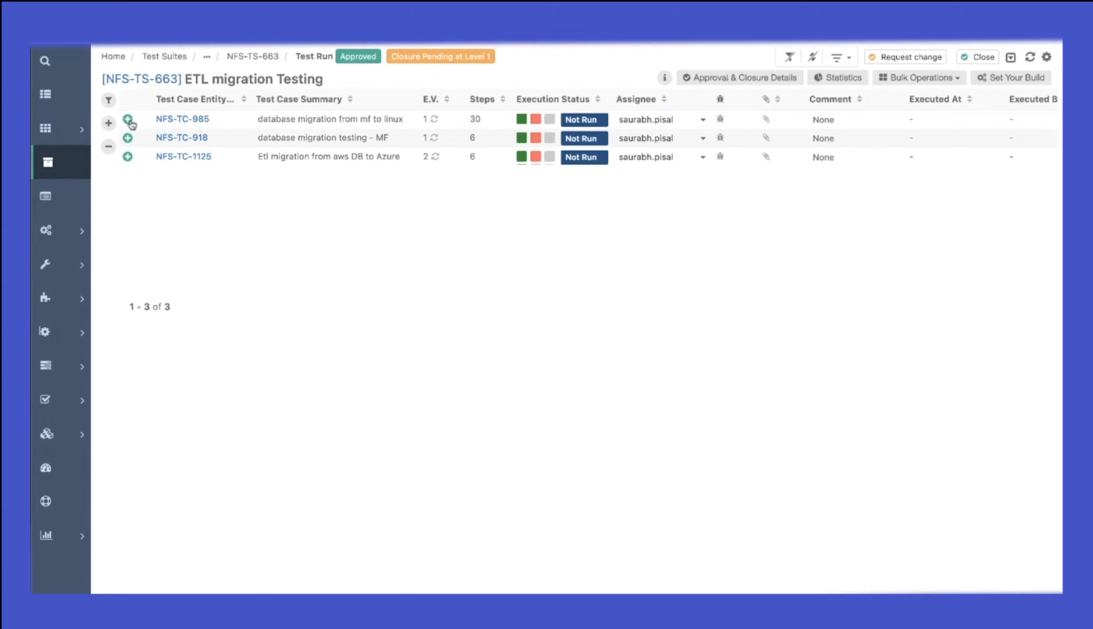
Expand NFS-TC-985 to review its steps, then give the third test case a different assignee
{"action": "left_click", "coordinate": [128, 119]}
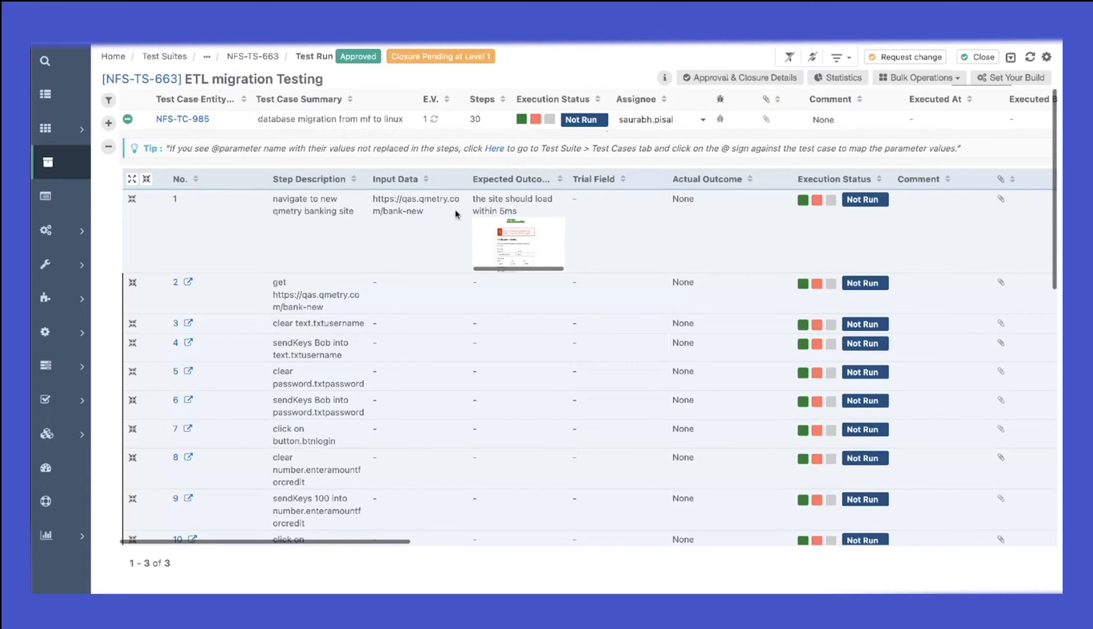
{"action": "scroll", "scroll_direction": "down", "scroll_amount": 3}
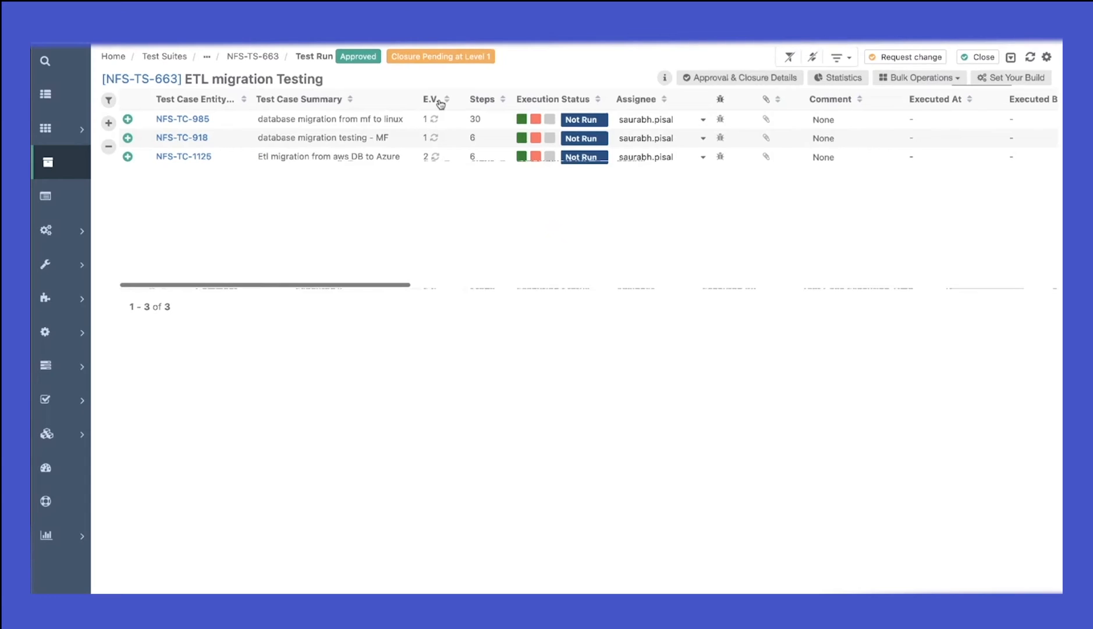
{"action": "mouse_move", "coordinate": [484, 119]}
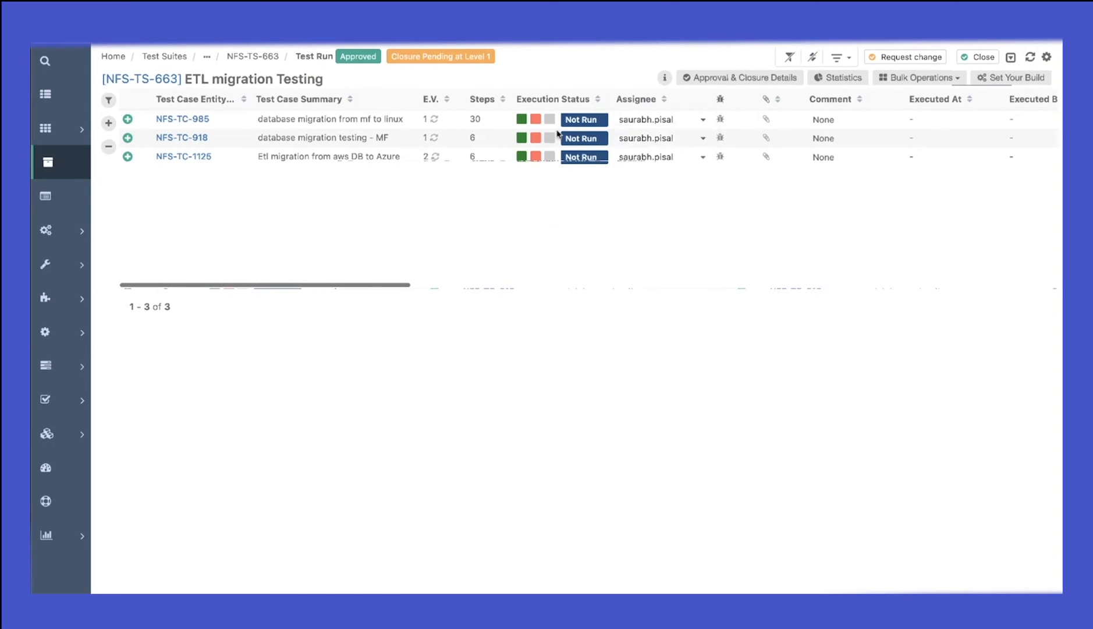
{"action": "mouse_move", "coordinate": [178, 220]}
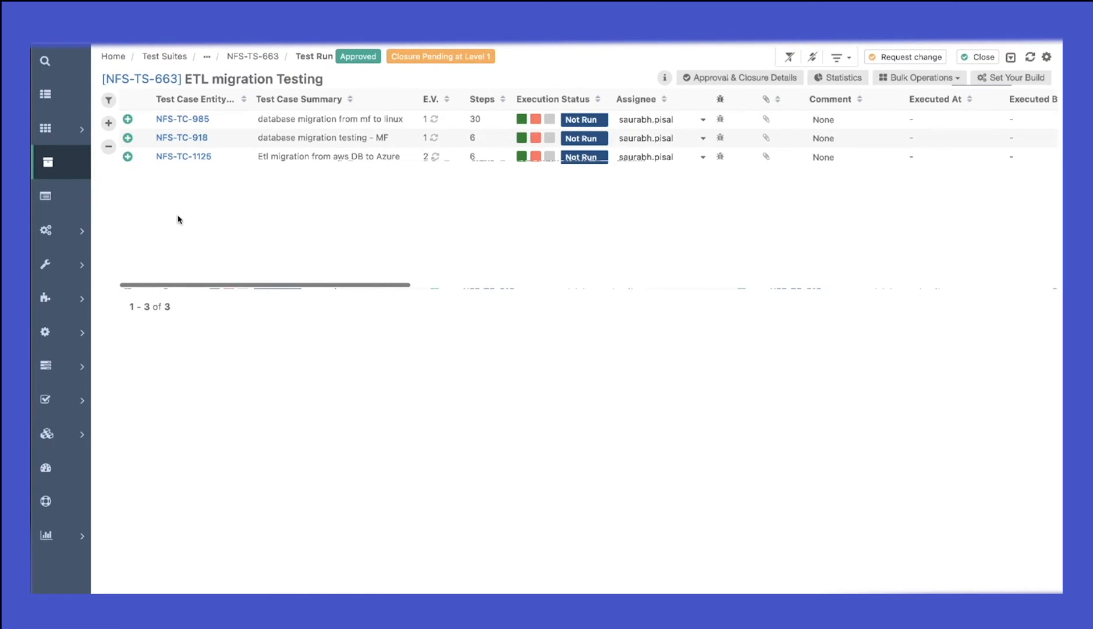
{"action": "mouse_move", "coordinate": [702, 143]}
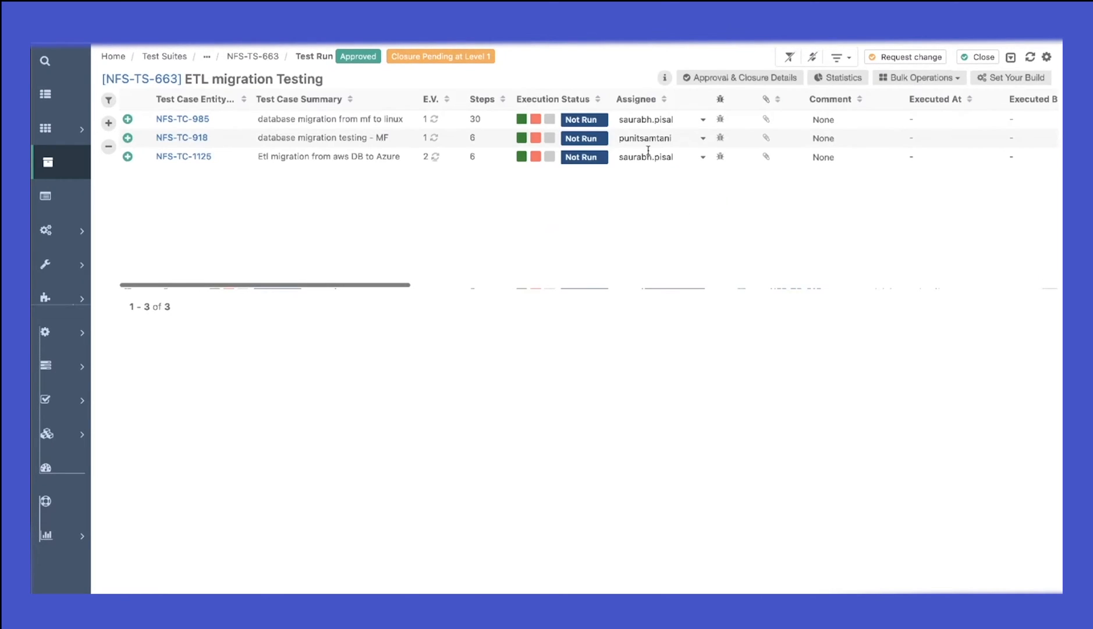
{"action": "left_click", "coordinate": [704, 156]}
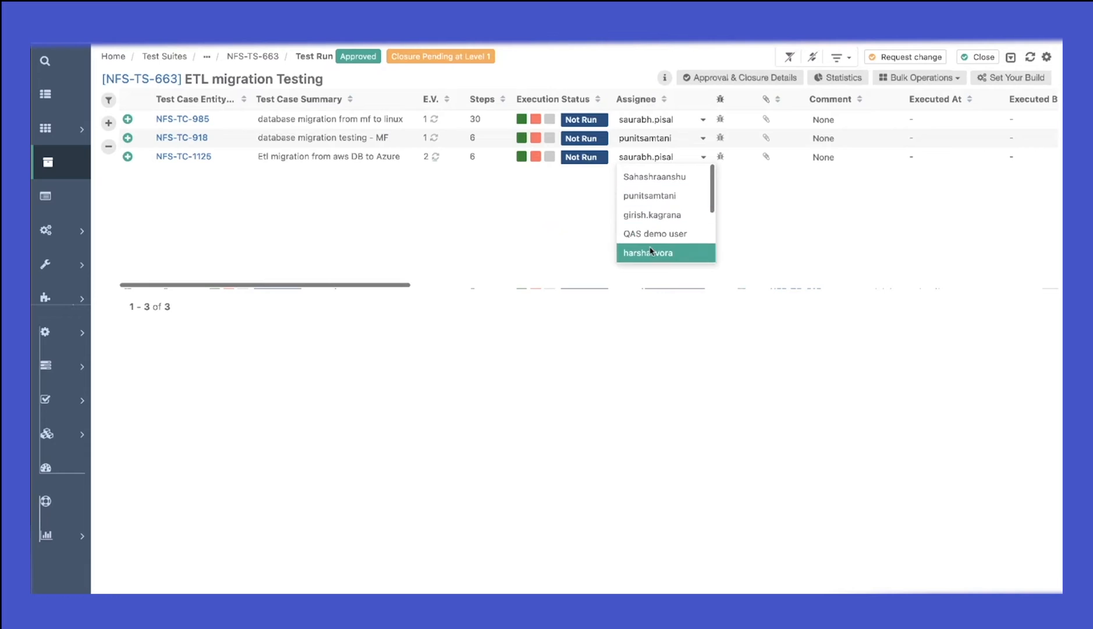
{"action": "left_click", "coordinate": [649, 253]}
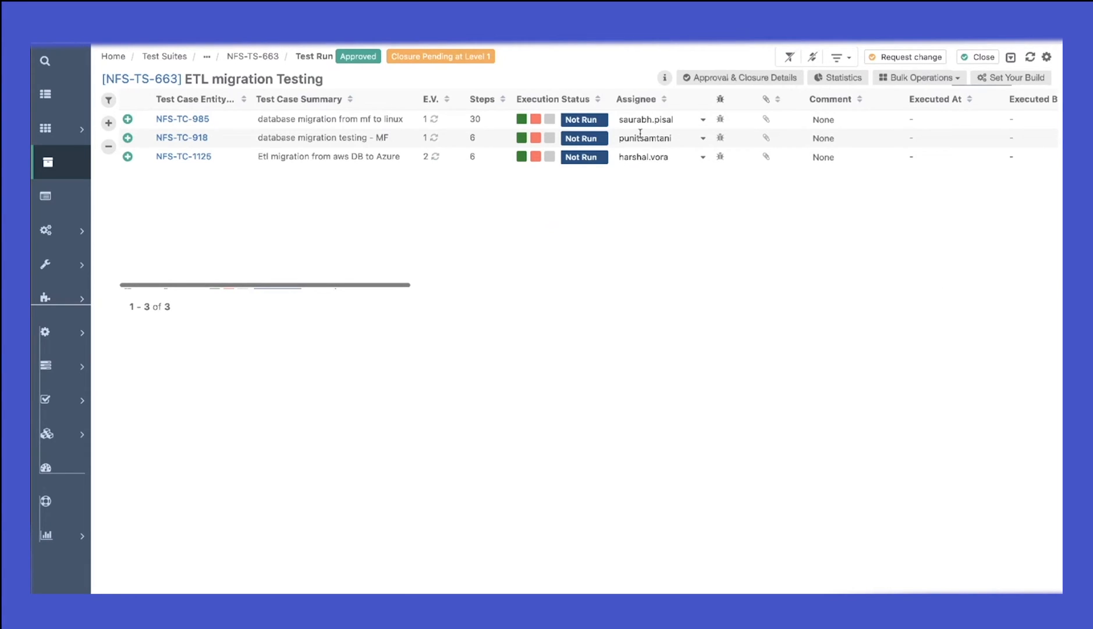
{"action": "mouse_move", "coordinate": [213, 126]}
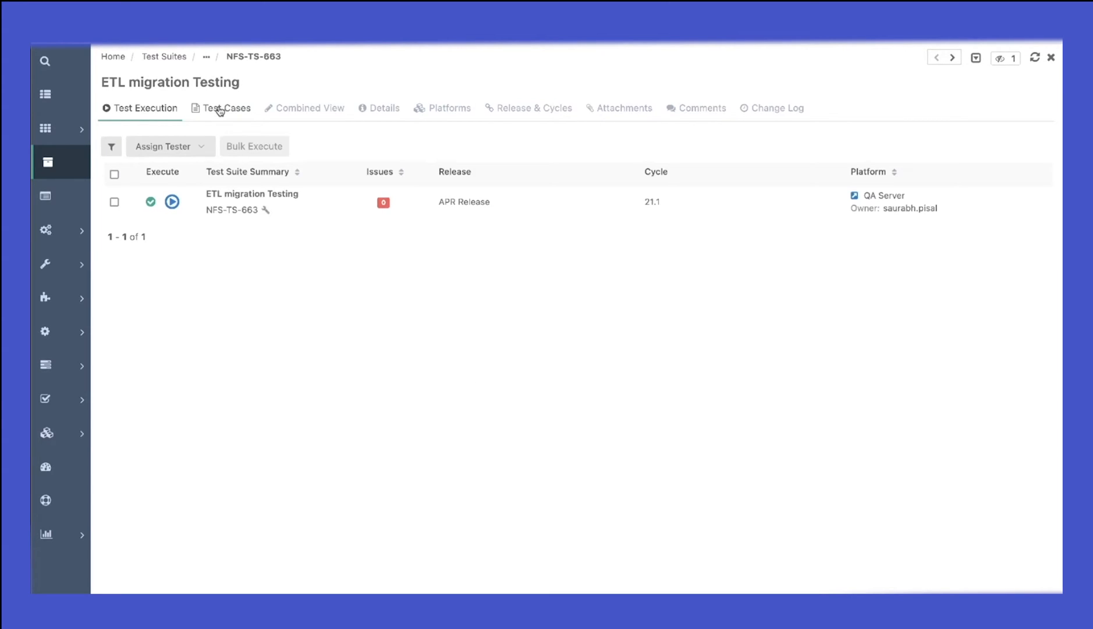
{"action": "left_click", "coordinate": [226, 108]}
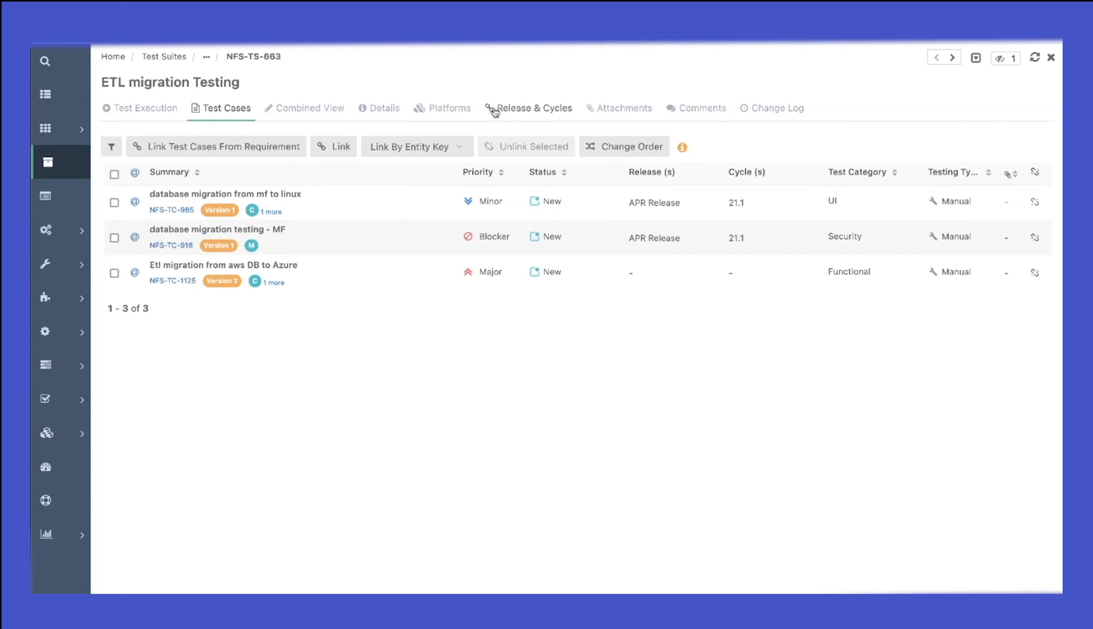
{"action": "mouse_move", "coordinate": [230, 113]}
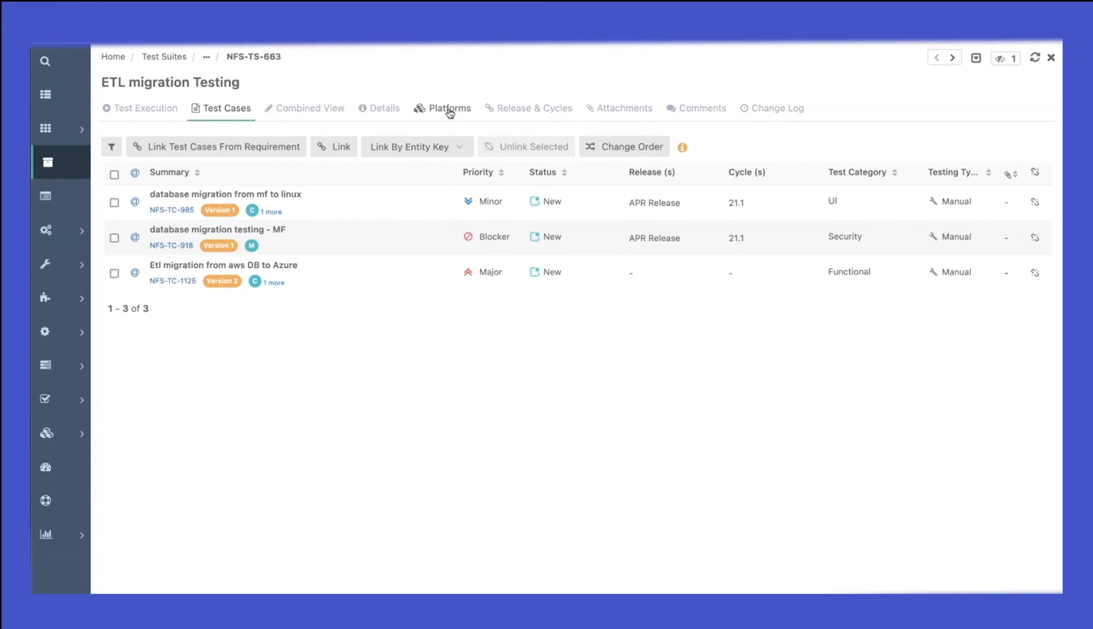
{"action": "mouse_move", "coordinate": [407, 112]}
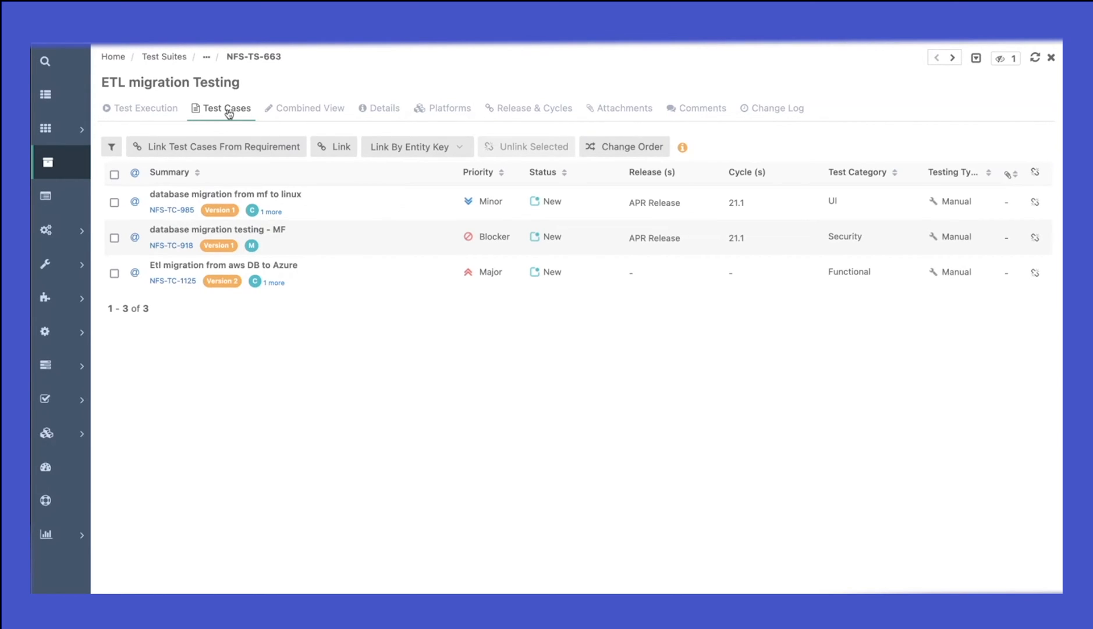
{"action": "mouse_move", "coordinate": [136, 210]}
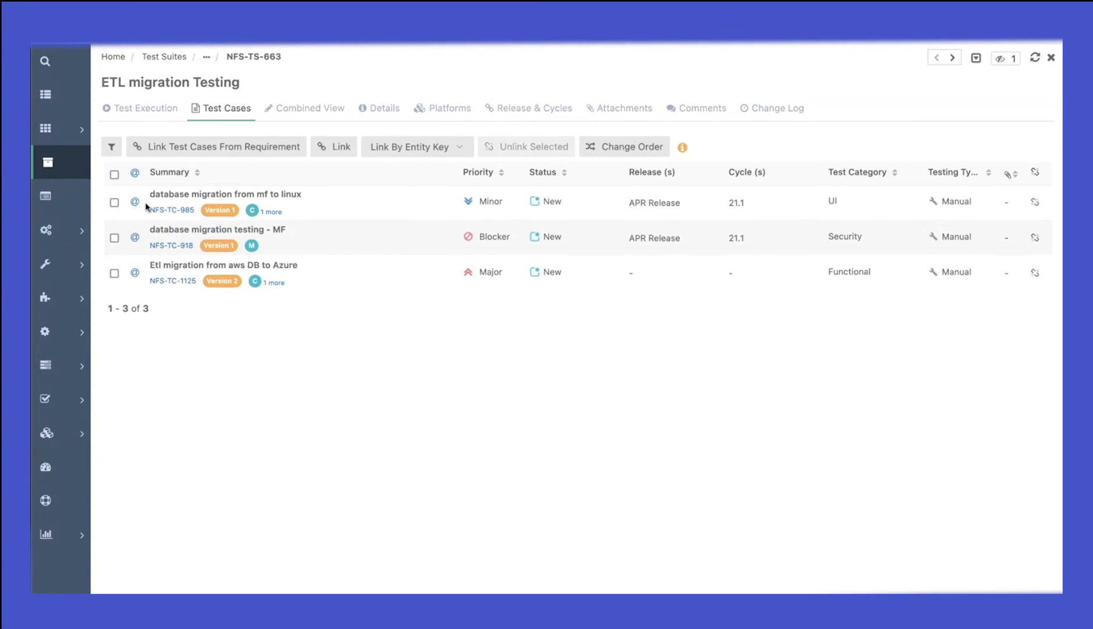
{"action": "mouse_move", "coordinate": [137, 213]}
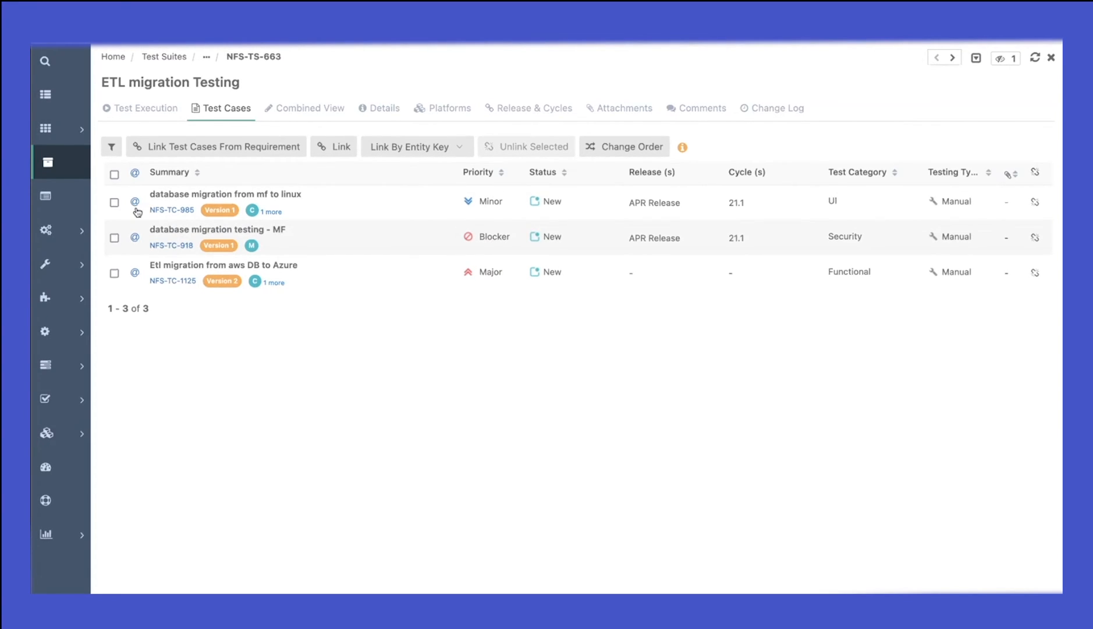
{"action": "mouse_move", "coordinate": [135, 202]}
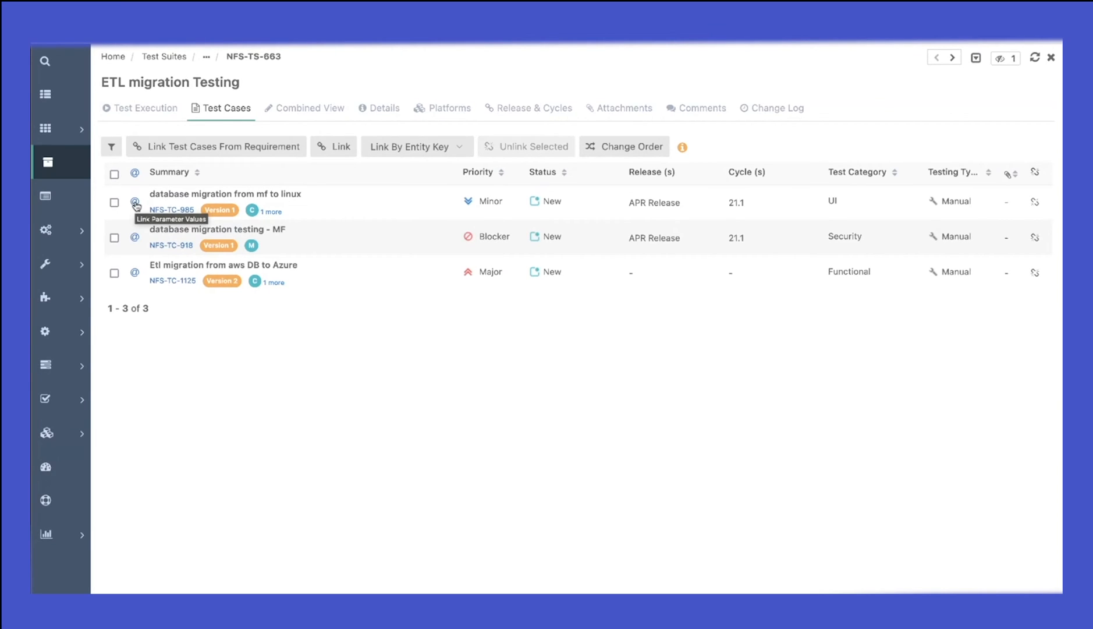
{"action": "mouse_move", "coordinate": [136, 242]}
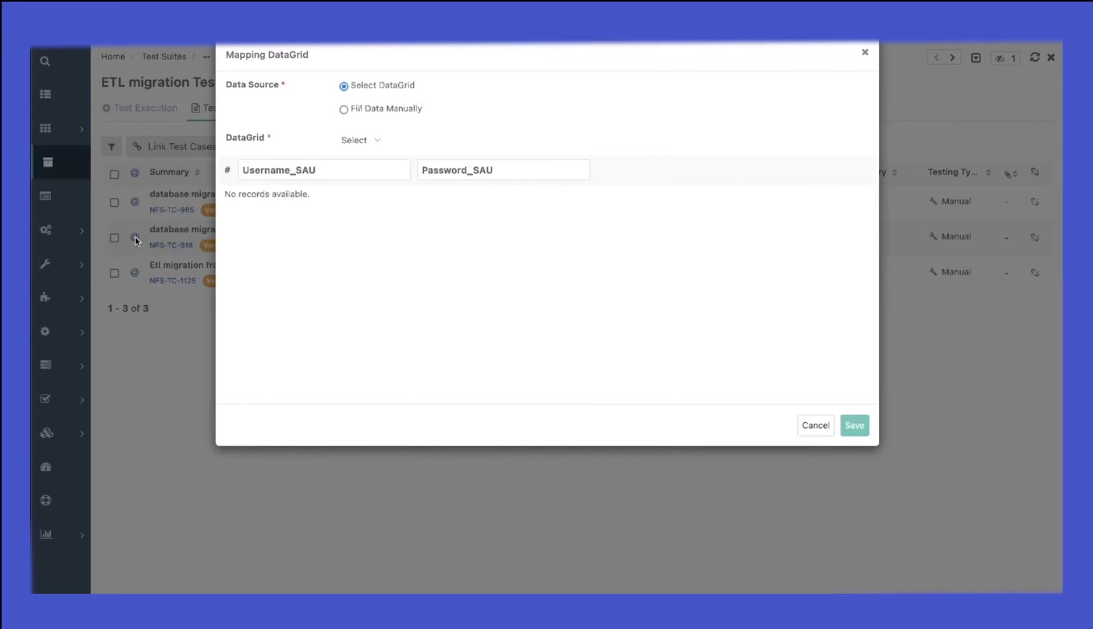
{"action": "mouse_move", "coordinate": [390, 188]}
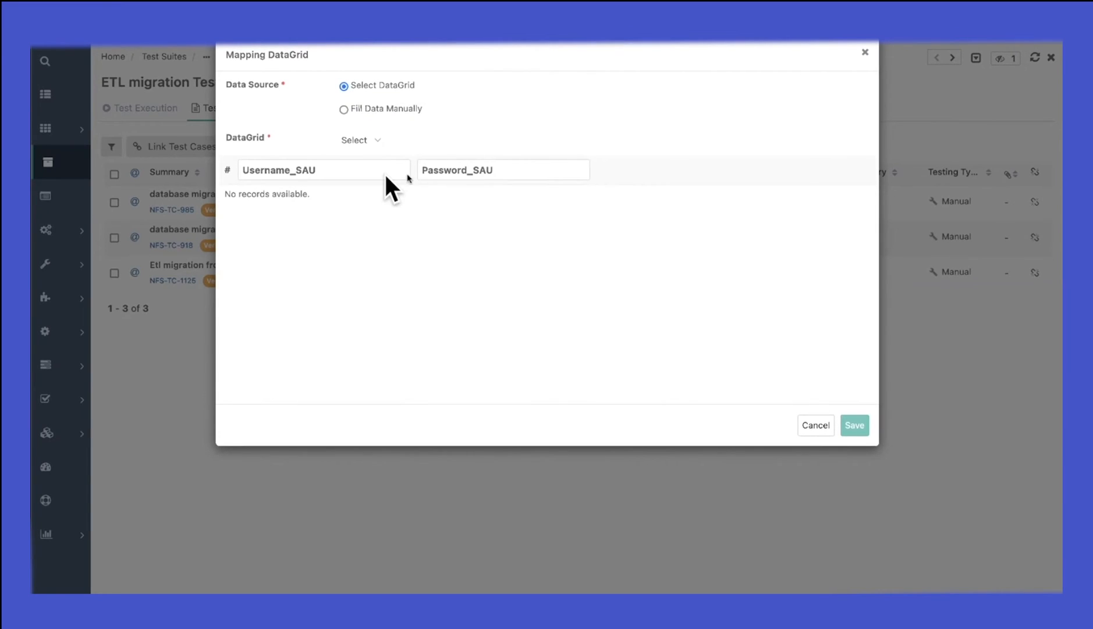
{"action": "mouse_move", "coordinate": [320, 165]}
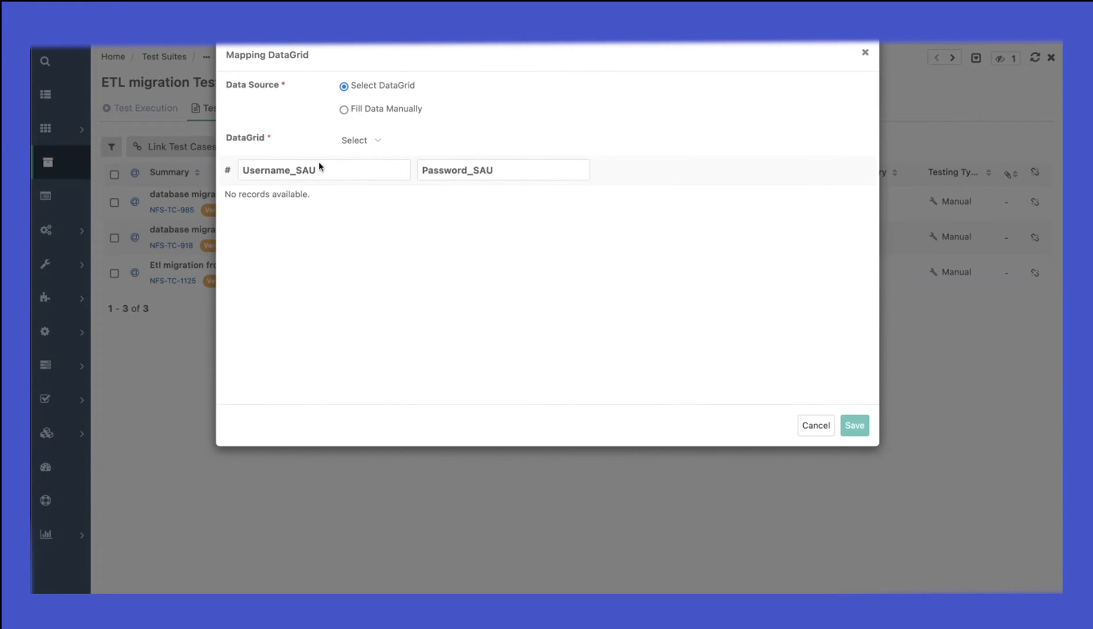
{"action": "mouse_move", "coordinate": [366, 113]}
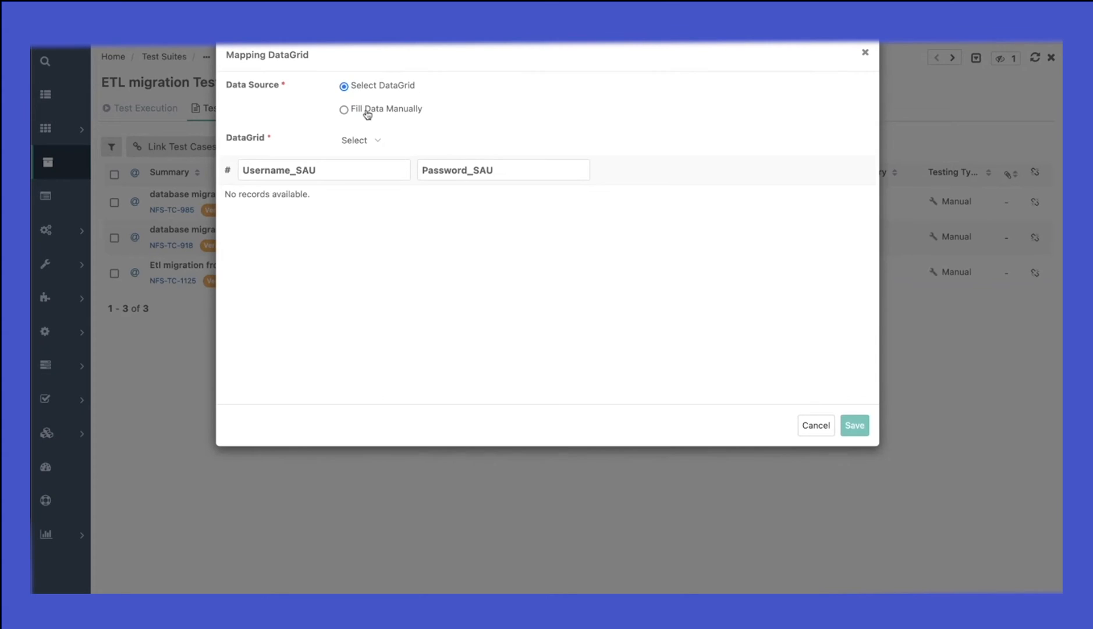
Try manual parameter entry, then map the DG_Username_Password data grid to the MF test case instead
{"action": "left_click", "coordinate": [344, 108]}
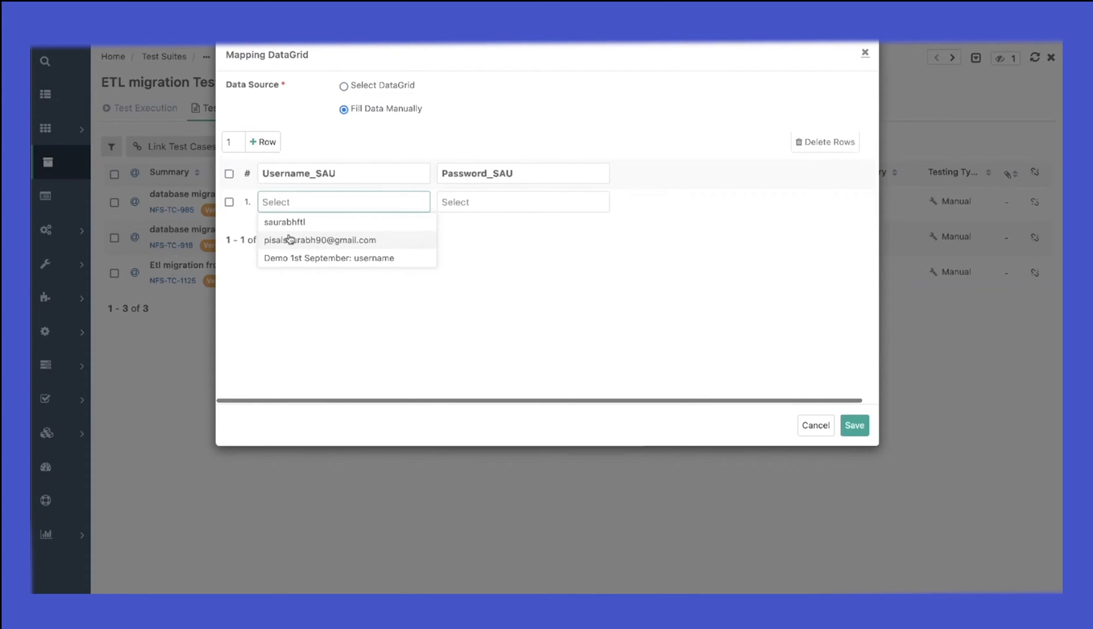
{"action": "left_click", "coordinate": [321, 240]}
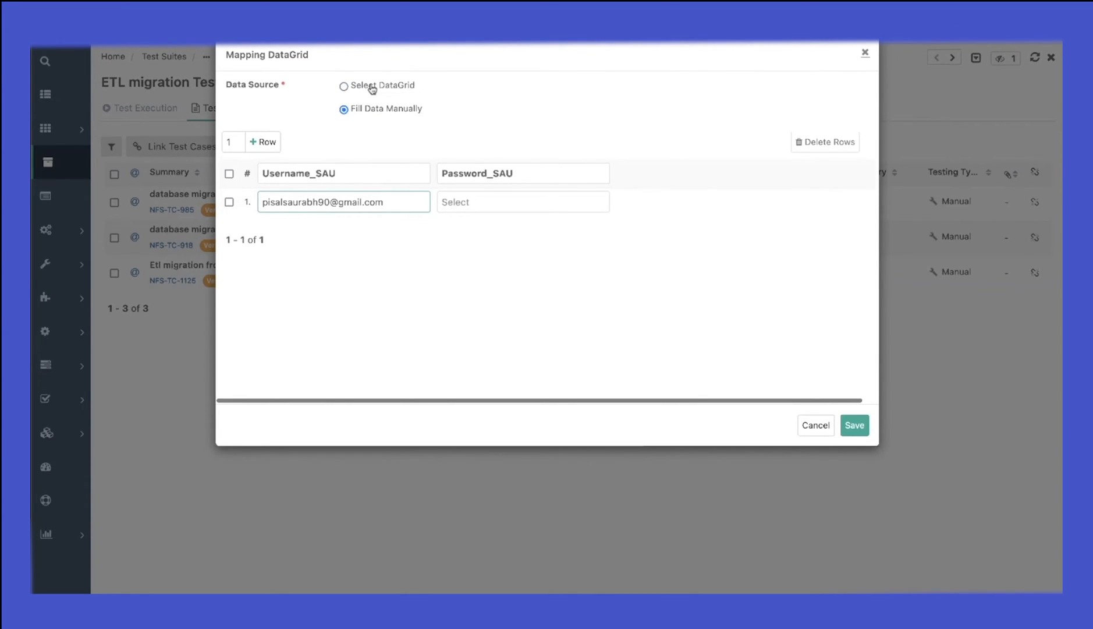
{"action": "left_click", "coordinate": [343, 85]}
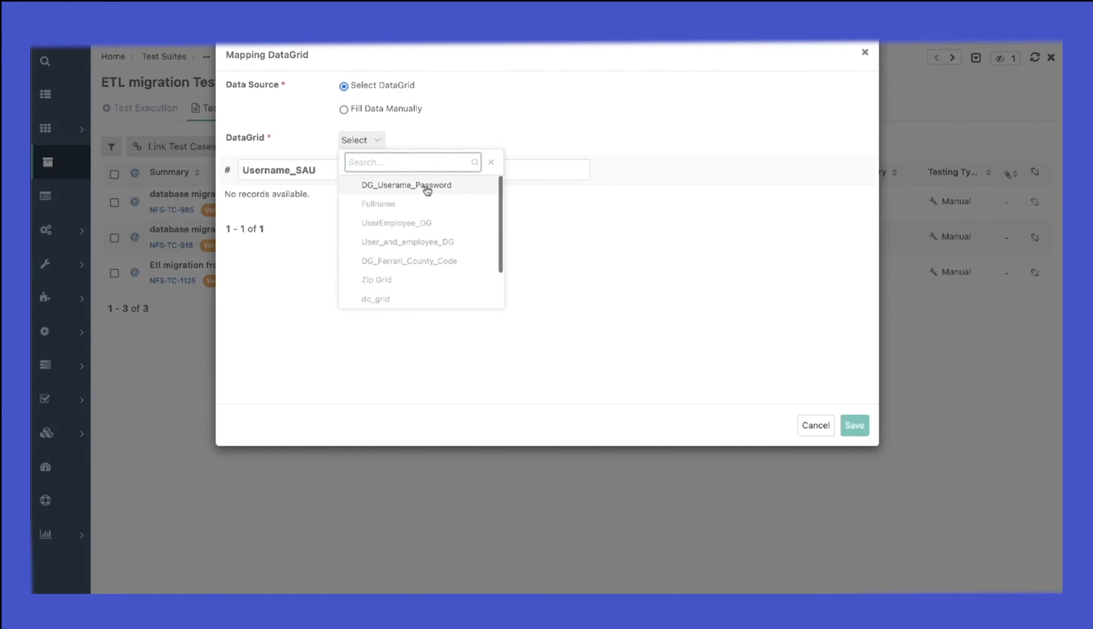
{"action": "left_click", "coordinate": [407, 185]}
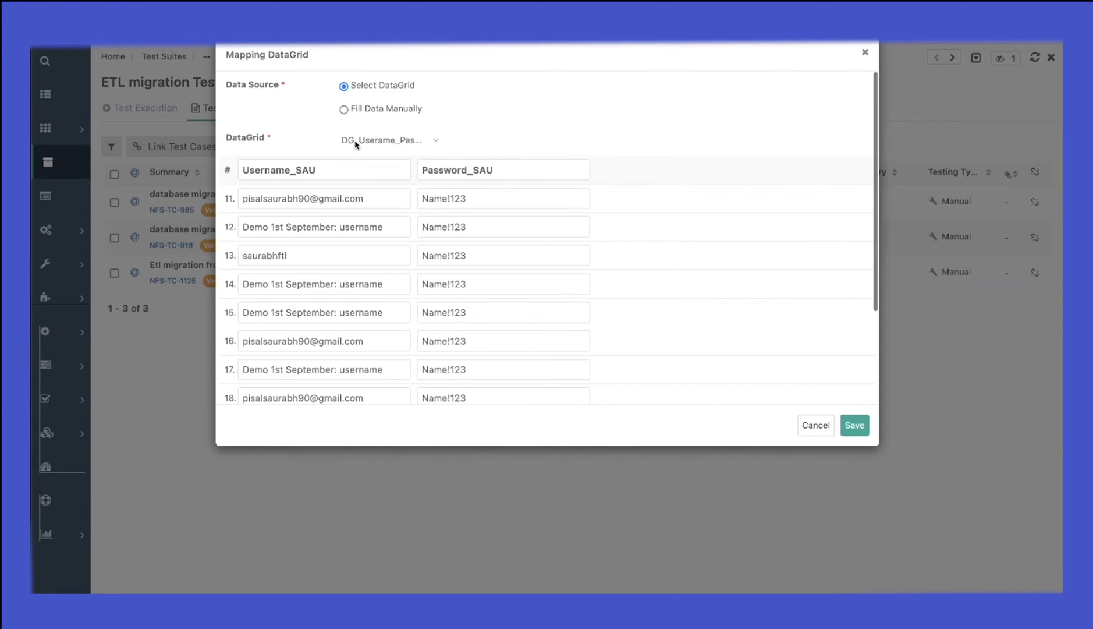
{"action": "scroll", "scroll_direction": "down", "scroll_amount": 3}
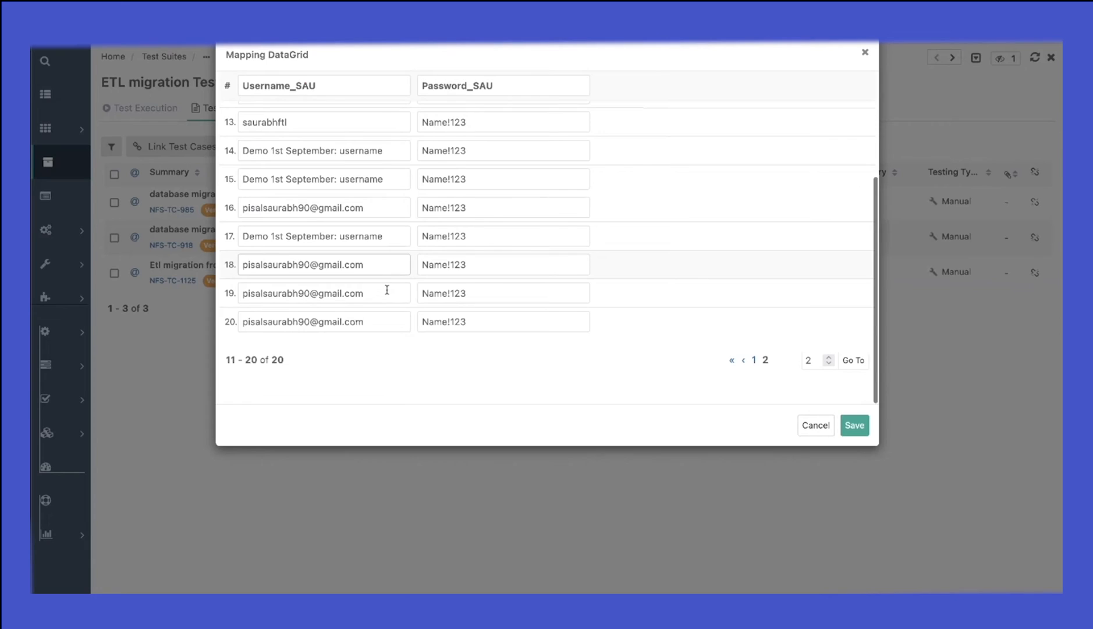
{"action": "scroll", "scroll_direction": "up", "scroll_amount": 3}
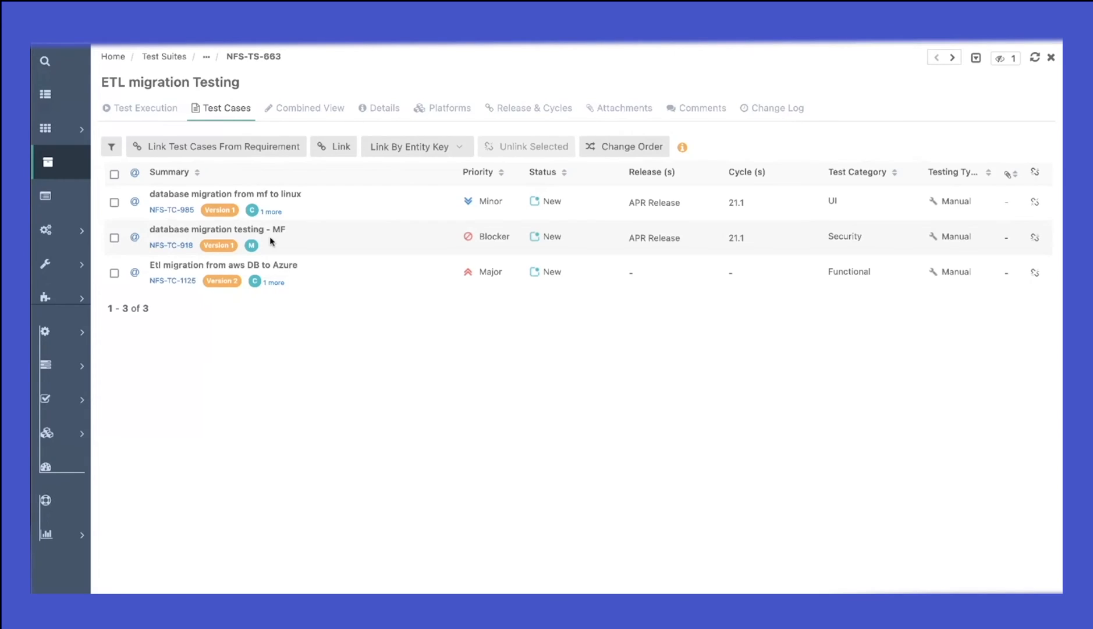
Show NFS-TC-918's 20 parameter combinations in the run's execution screen
{"action": "left_click", "coordinate": [141, 108]}
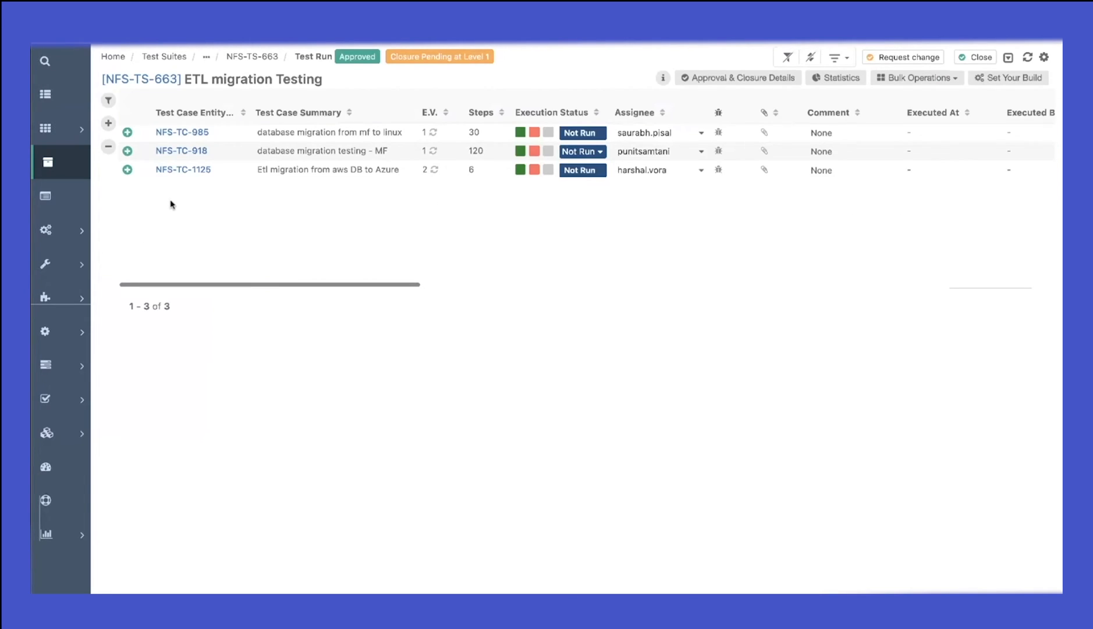
{"action": "left_click", "coordinate": [128, 144]}
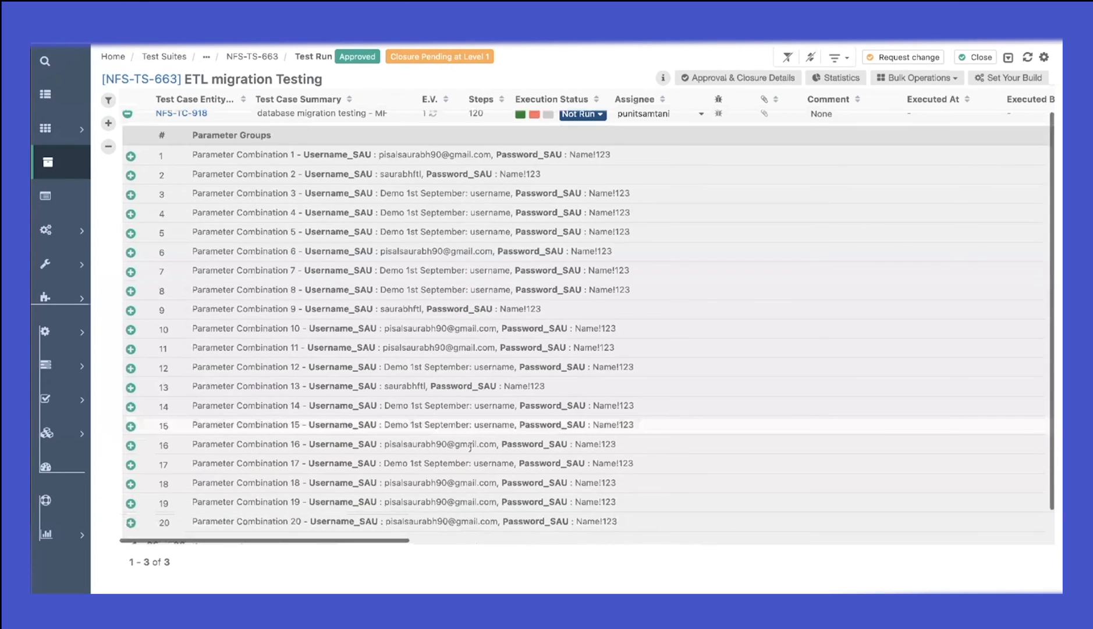
{"action": "scroll", "scroll_direction": "down", "scroll_amount": 3}
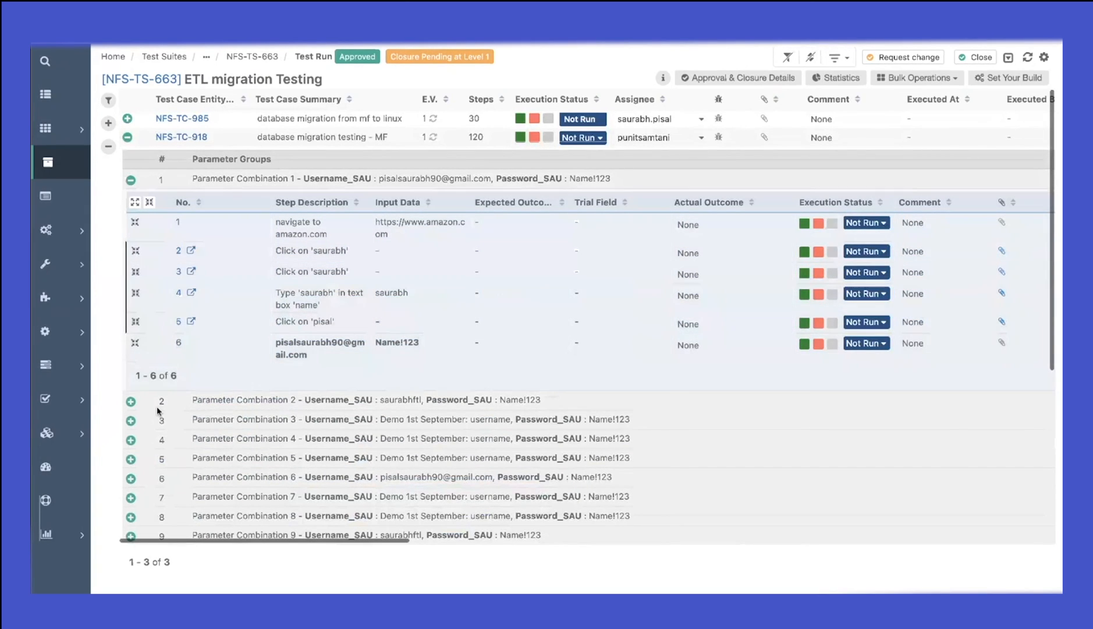
Expand Parameter Combinations 2 and 5 to show their six steps
{"action": "left_click", "coordinate": [130, 401]}
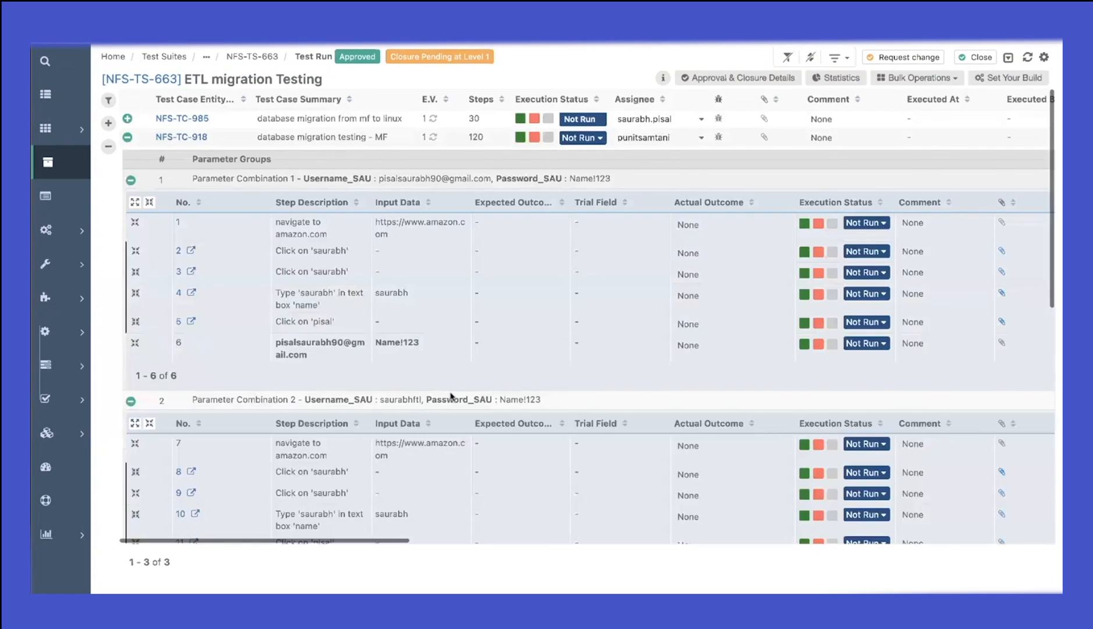
{"action": "scroll", "scroll_direction": "down", "scroll_amount": 3}
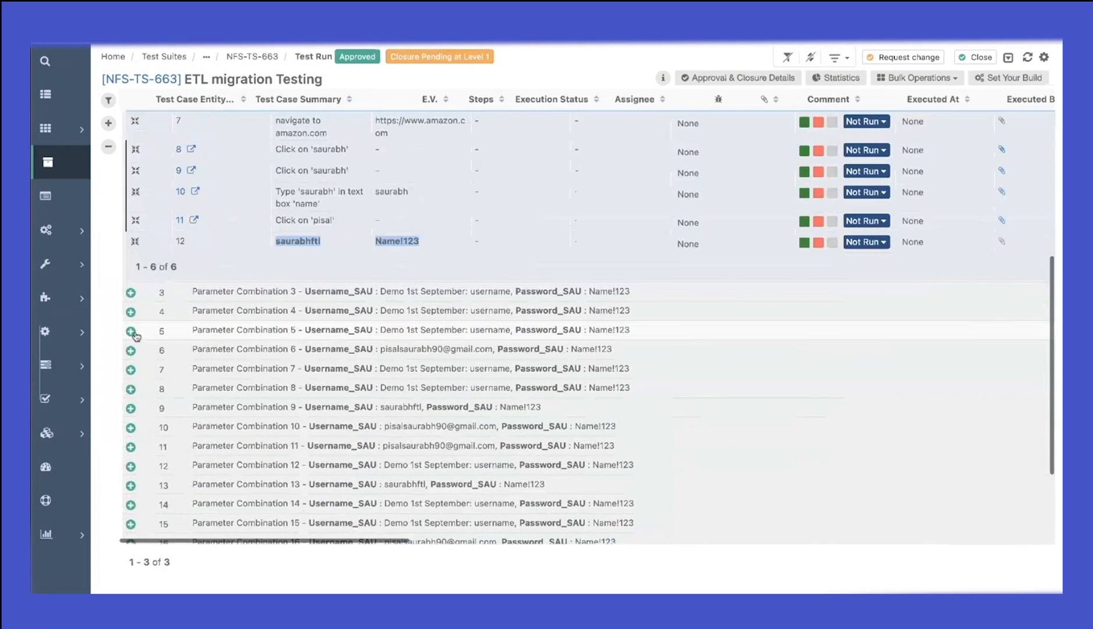
{"action": "left_click", "coordinate": [131, 329]}
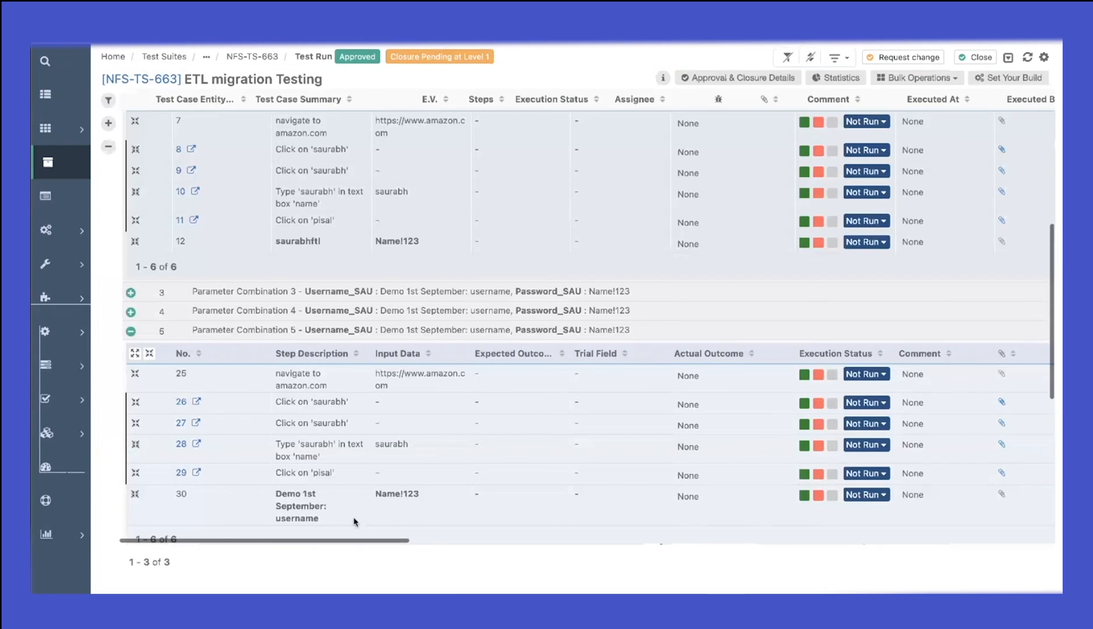